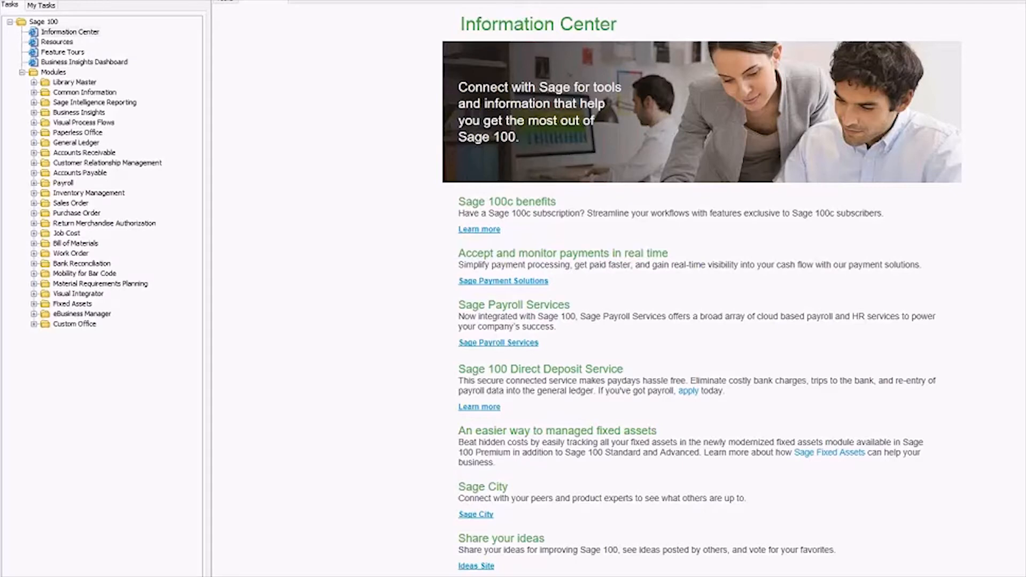
mouse_move(256, 477)
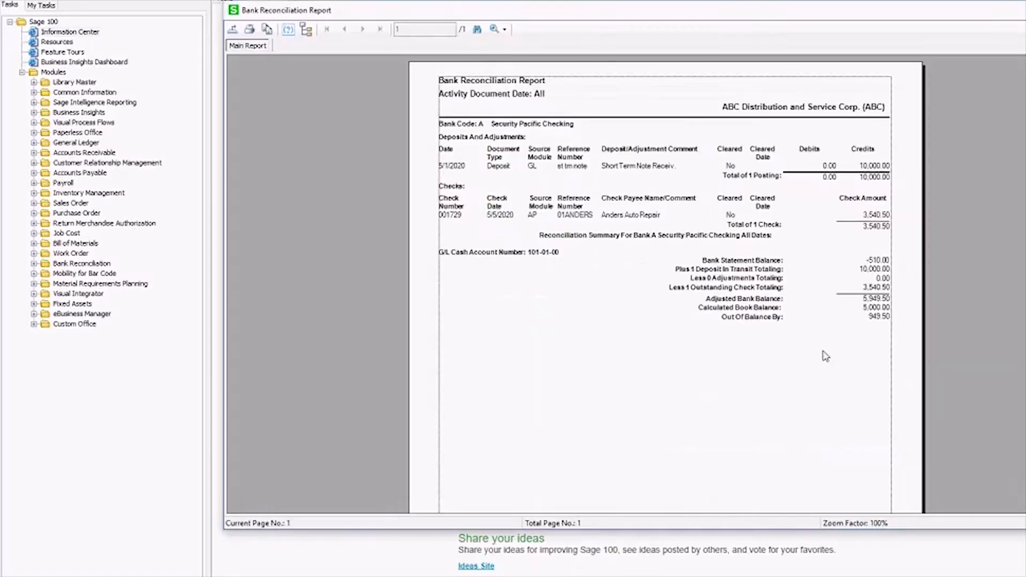
left_click(862, 317)
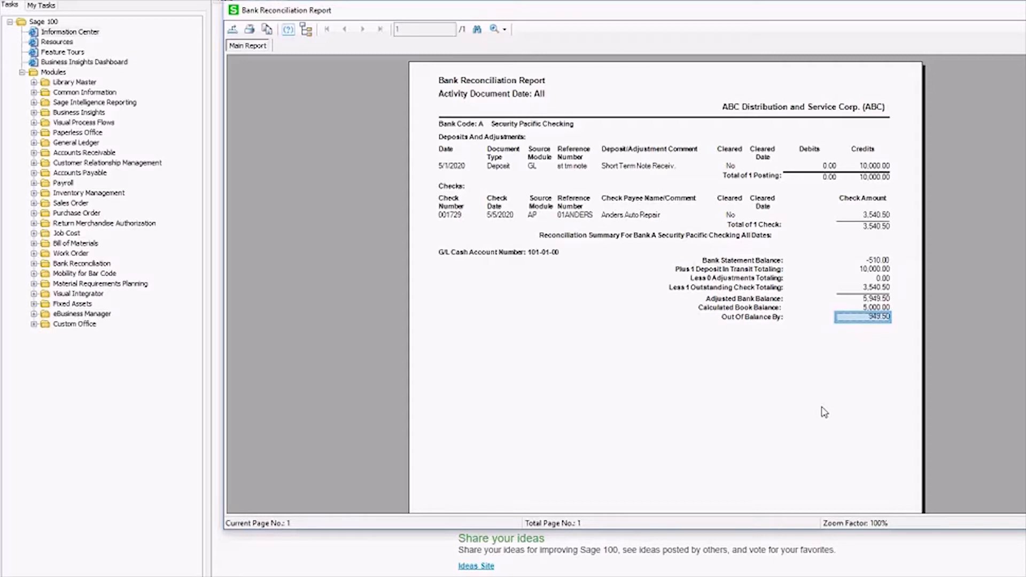
mouse_move(846, 370)
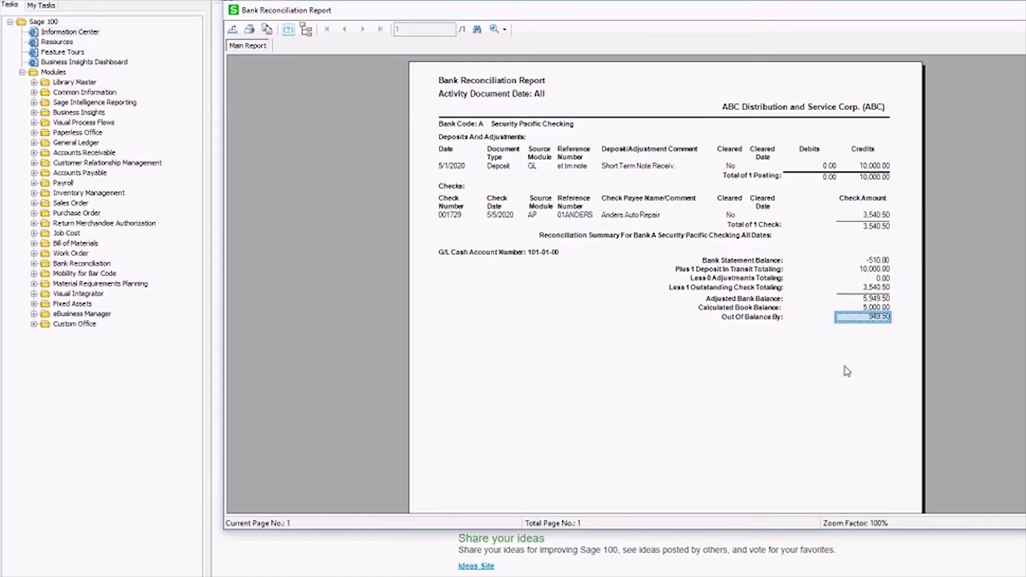
left_click(862, 261)
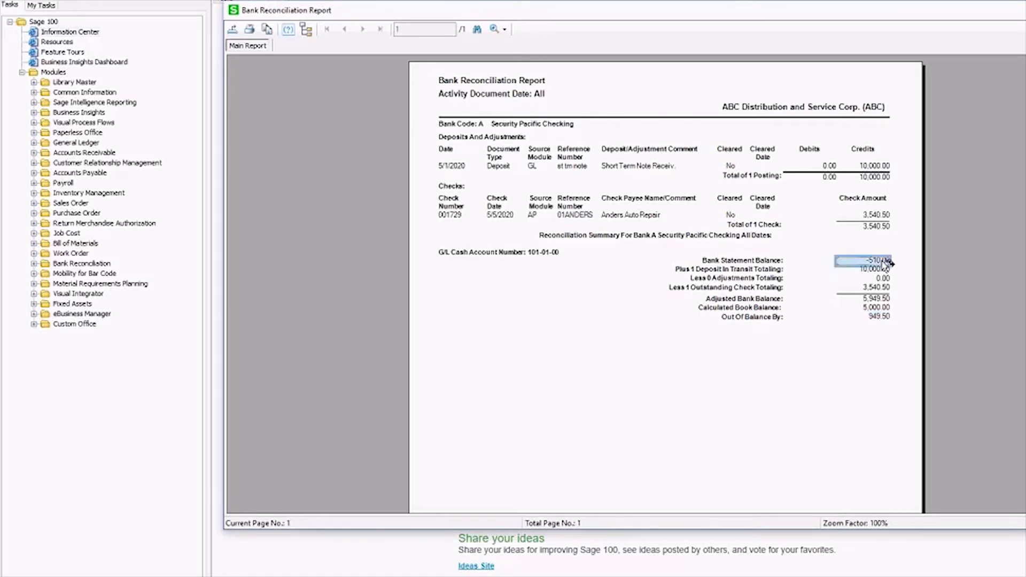
left_click(864, 287)
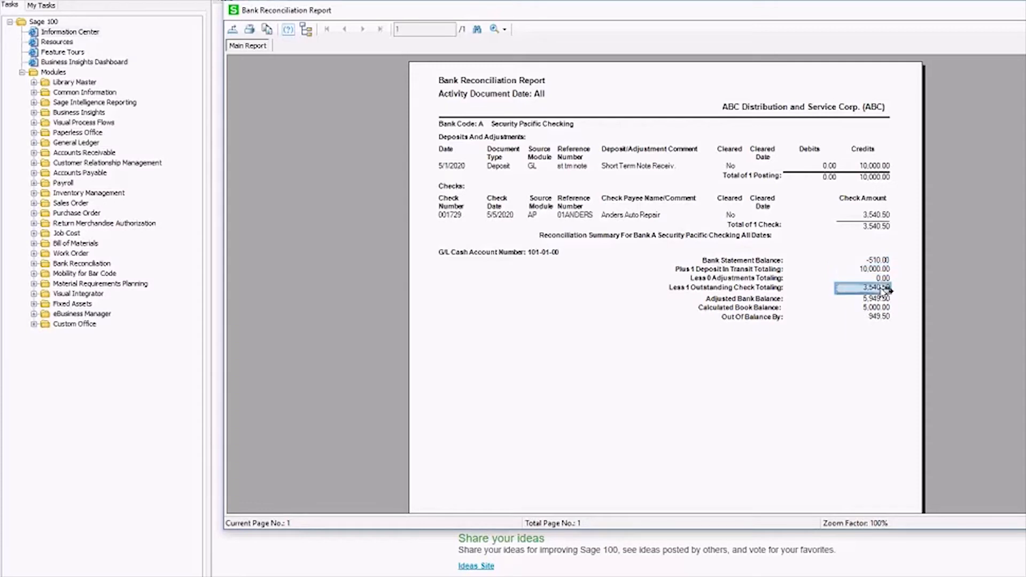
mouse_move(860, 229)
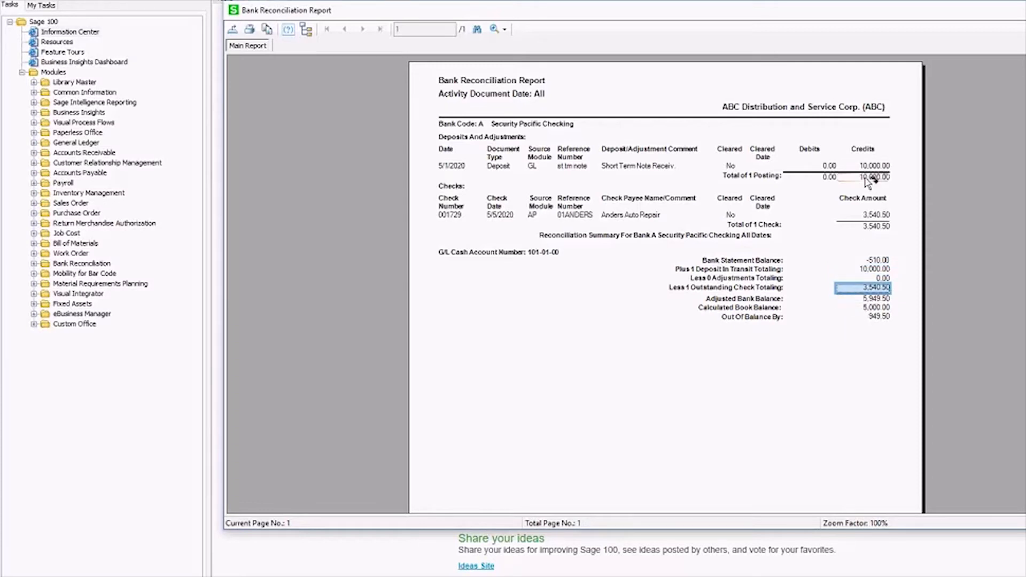
left_click(861, 225)
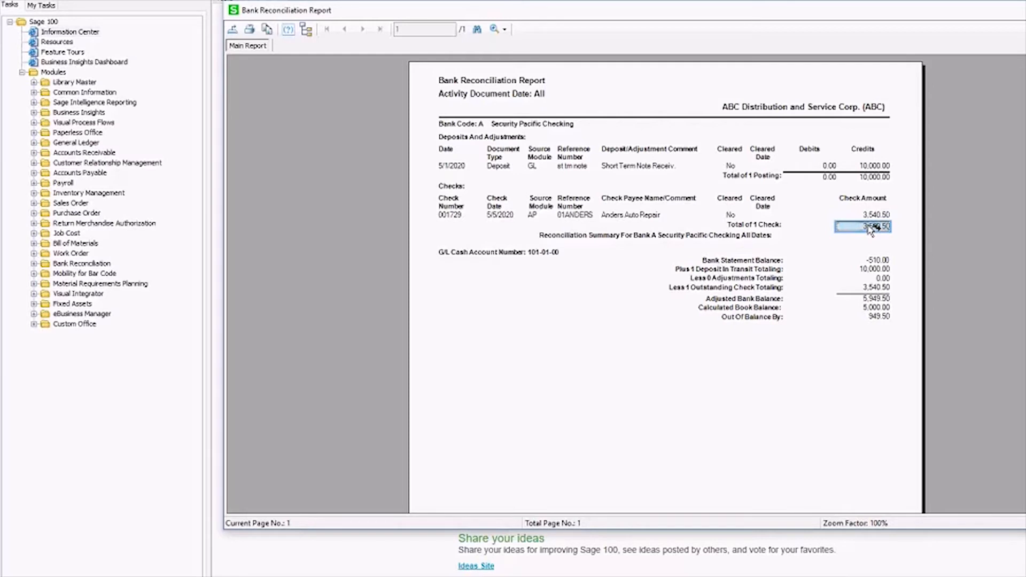
left_click(739, 307)
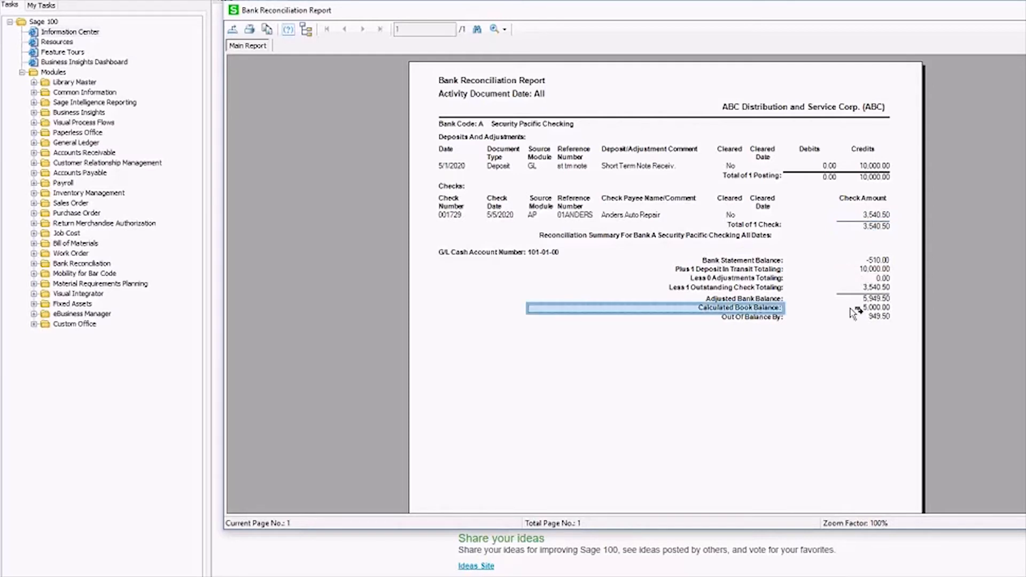
left_click(862, 308)
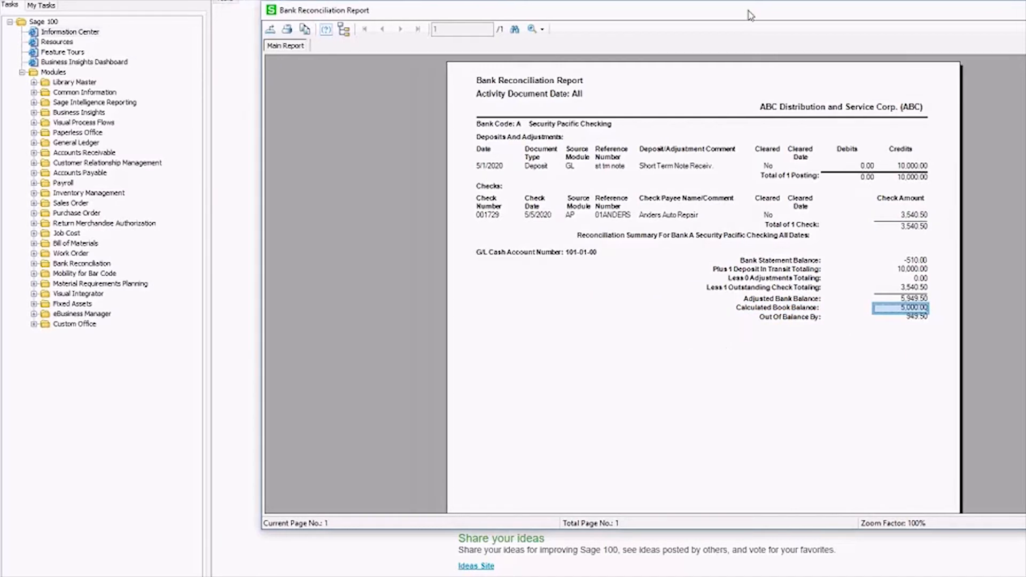
Look up cash account 10101 in General Ledger Account Maintenance after leaving the preview
left_click(76, 142)
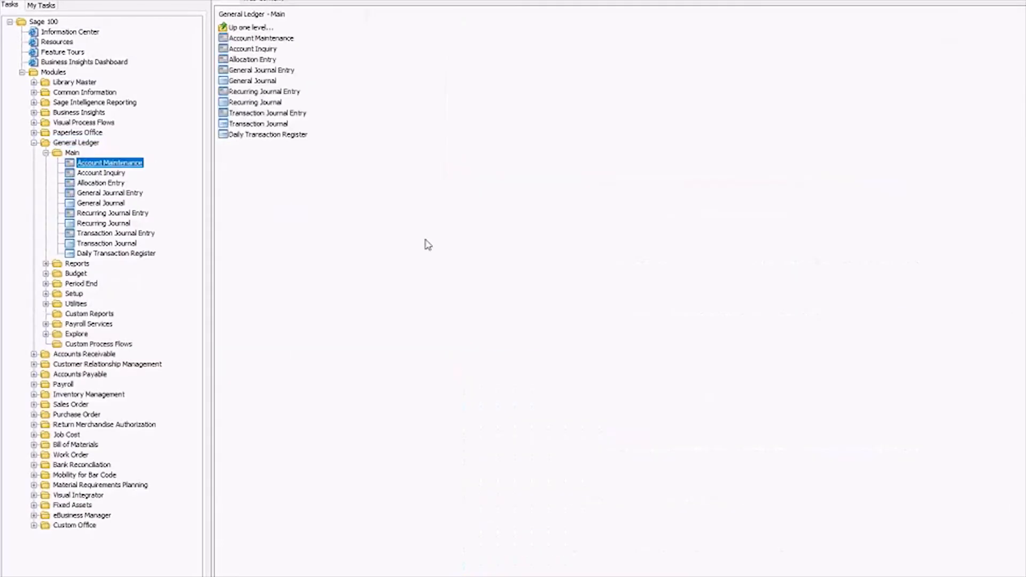
double_click(110, 163)
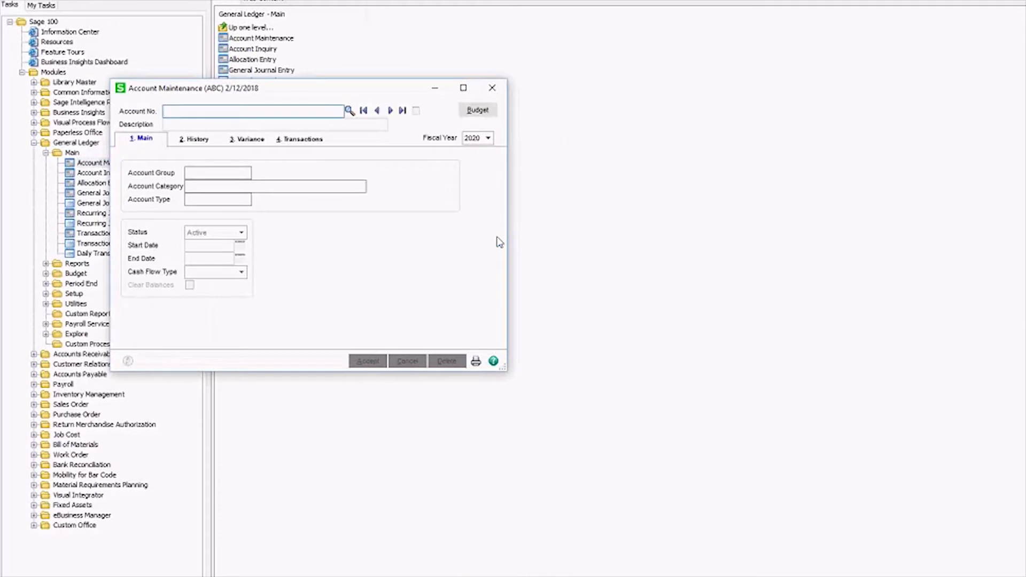
type("10101")
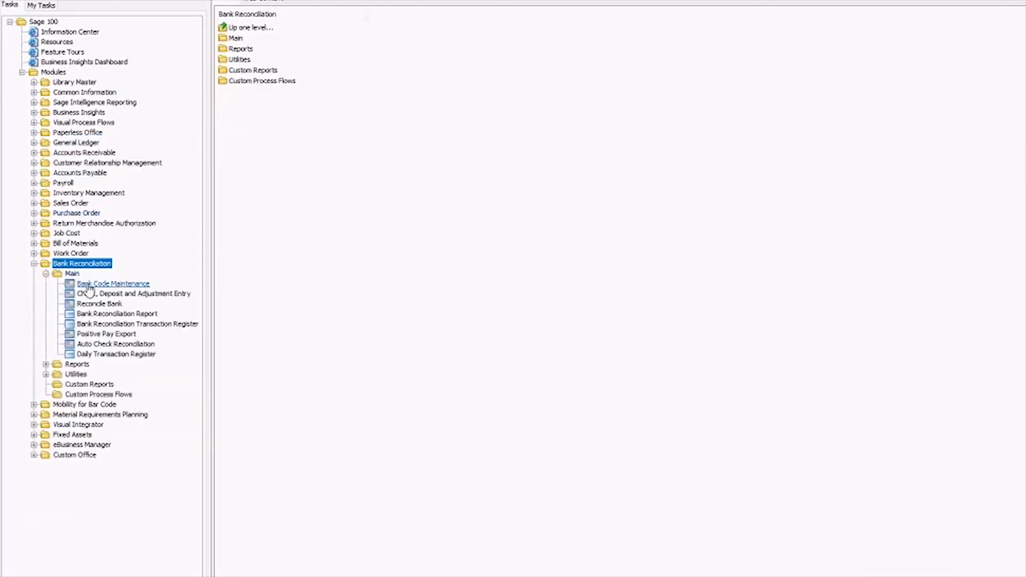
Correct bank code A's Current Balance to 5,949.50 in Bank Code Maintenance
double_click(112, 283)
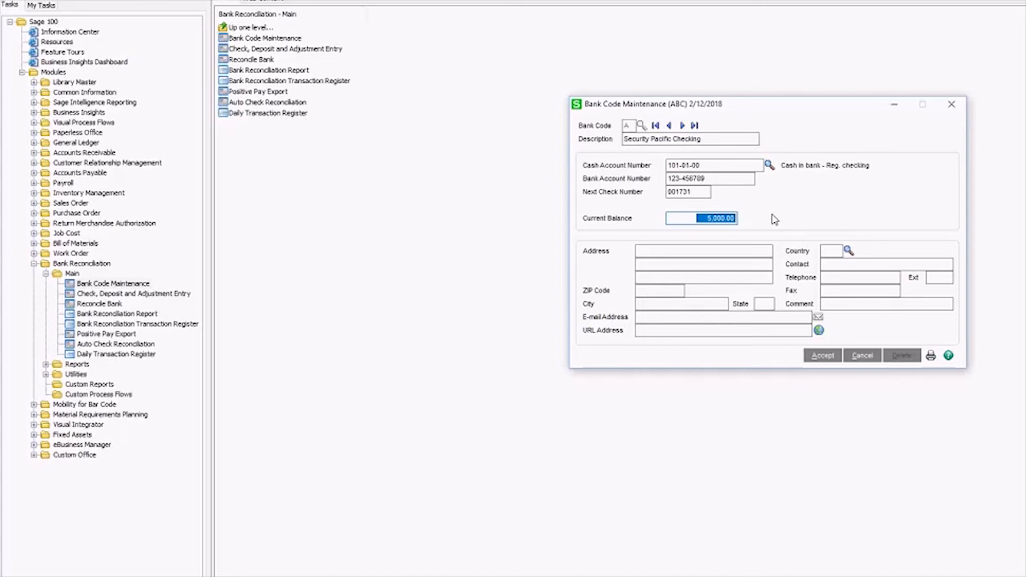
mouse_move(735, 231)
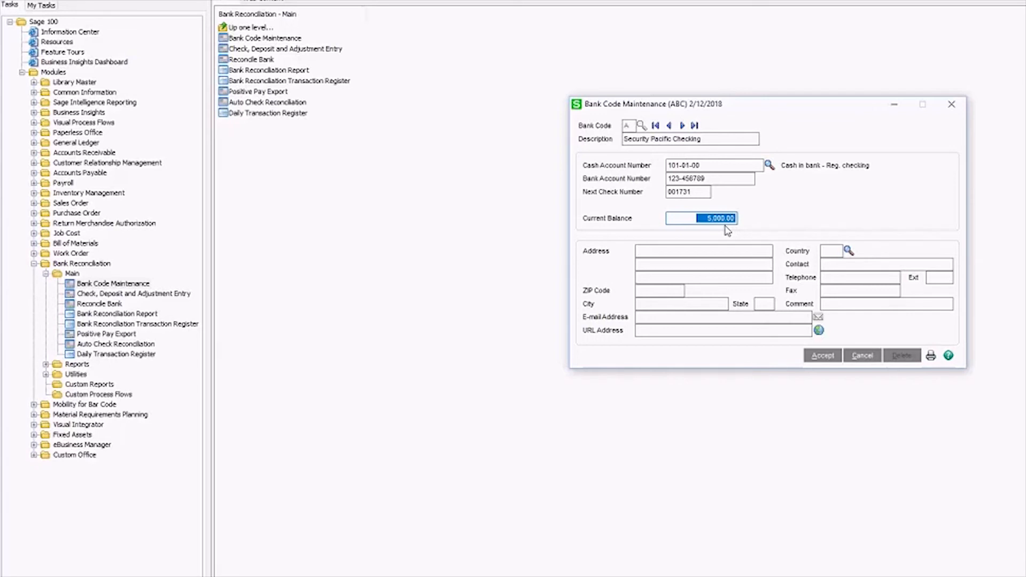
type(".05")
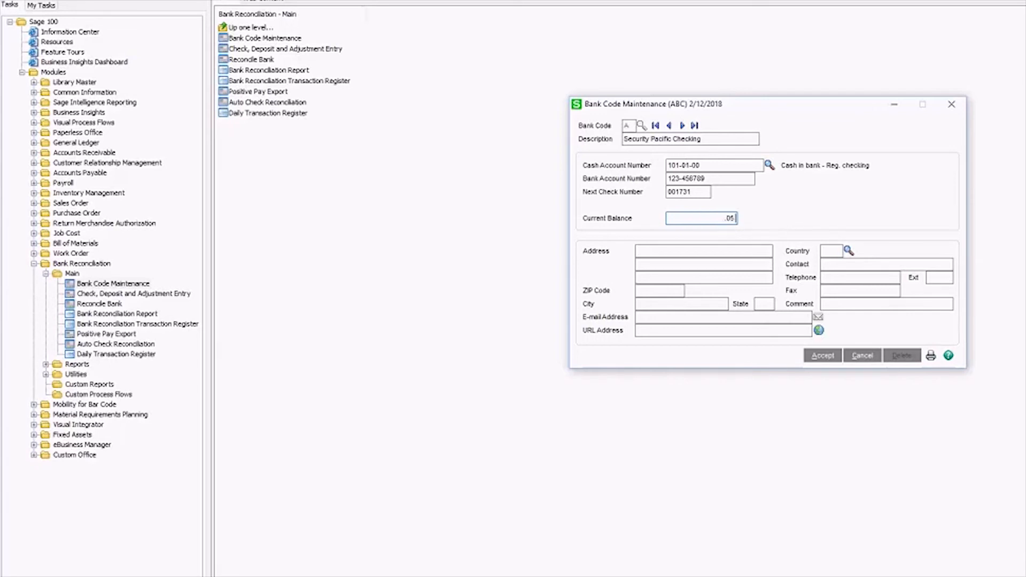
type("5,949.50")
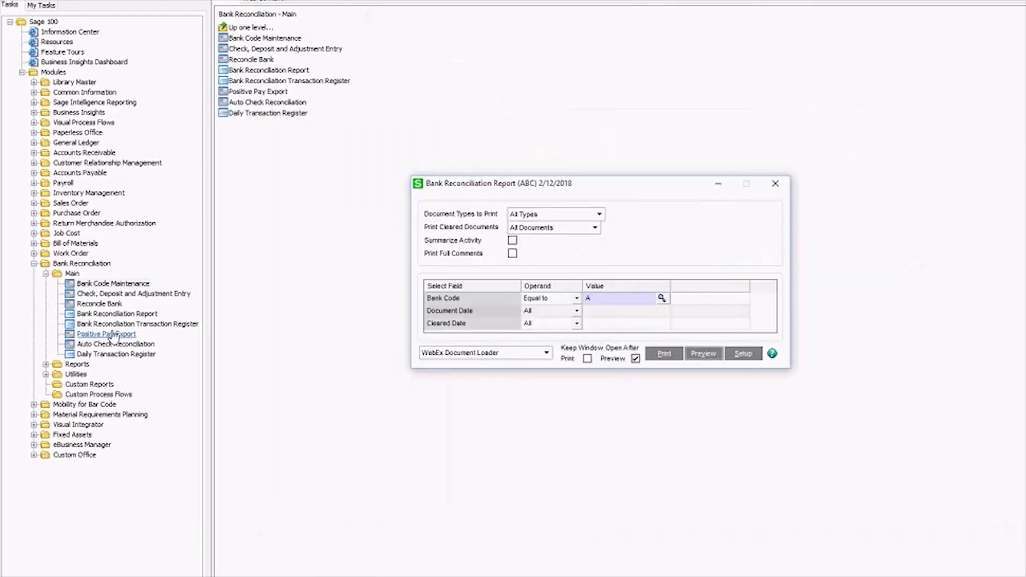
Preview the report again and confirm Out Of Balance By reads 0.00
left_click(703, 353)
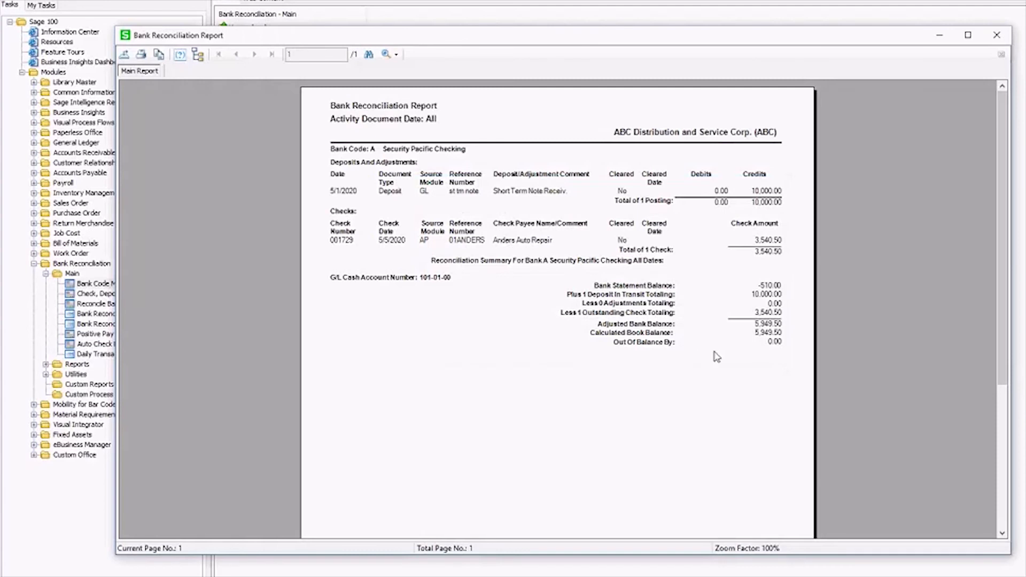
left_click(754, 342)
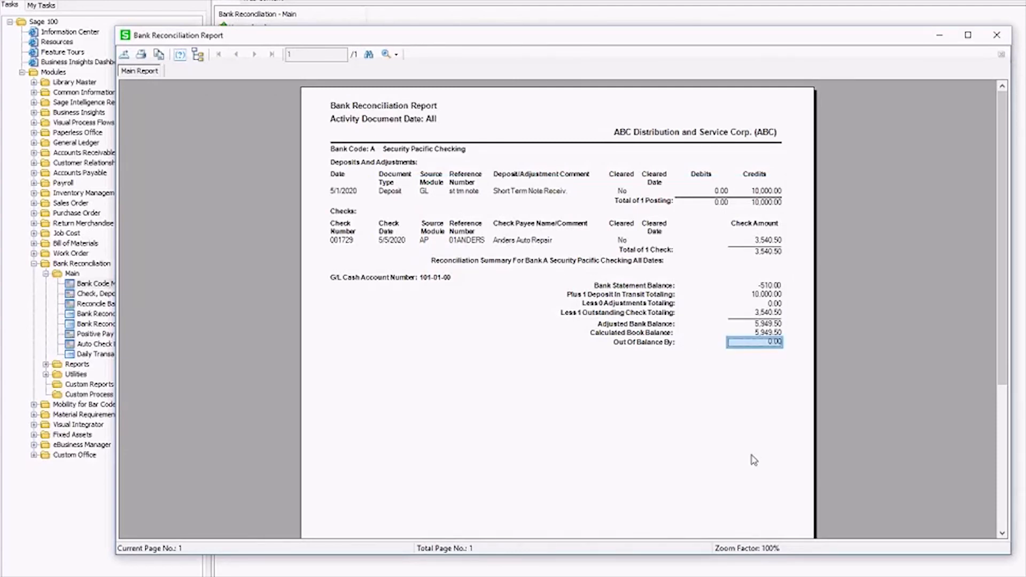
mouse_move(742, 446)
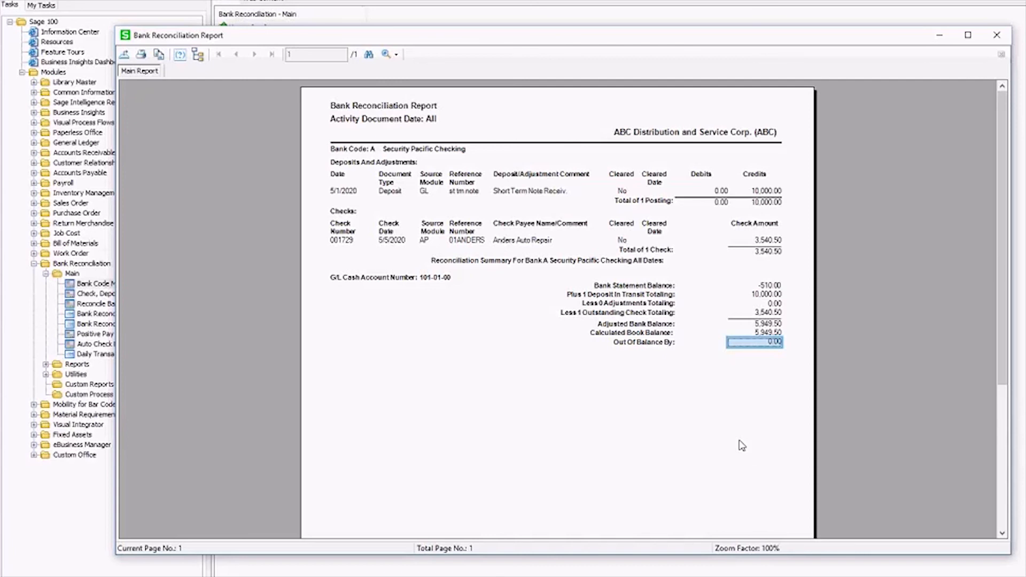